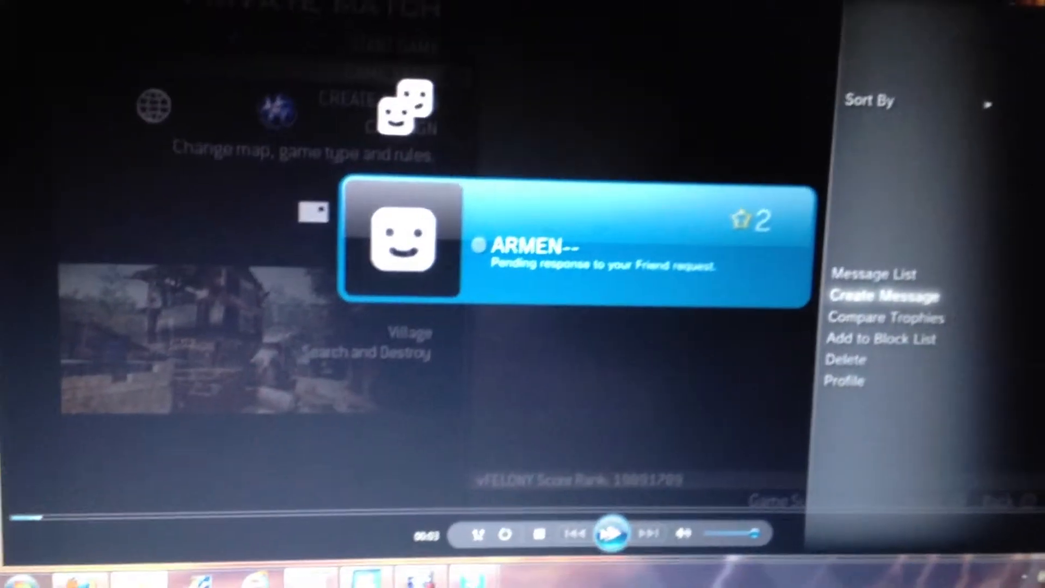
Select the Subject field and type a new short note on the on-screen keyboard
click(884, 296)
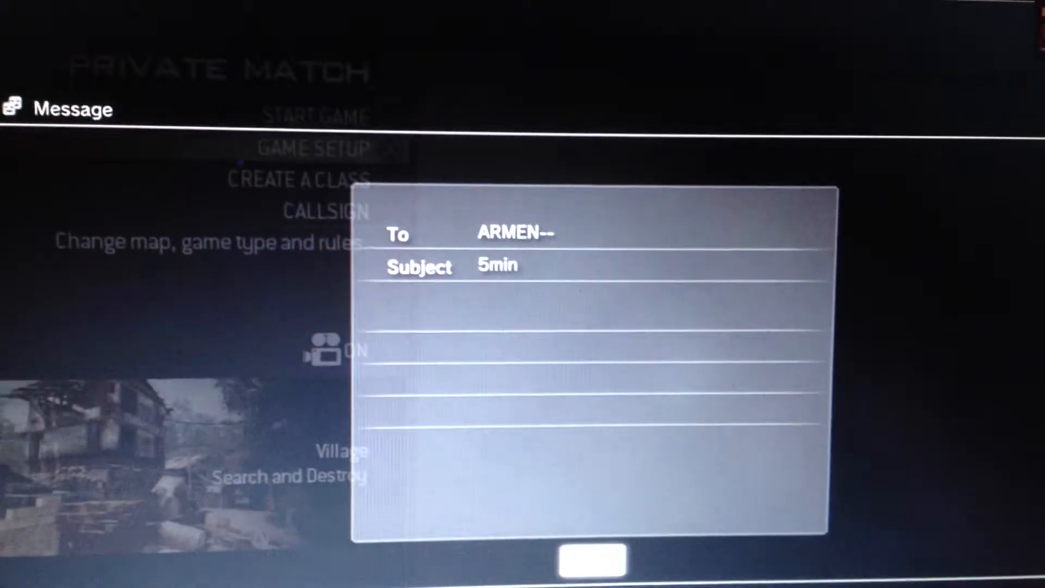
text(4min tell 4fit)
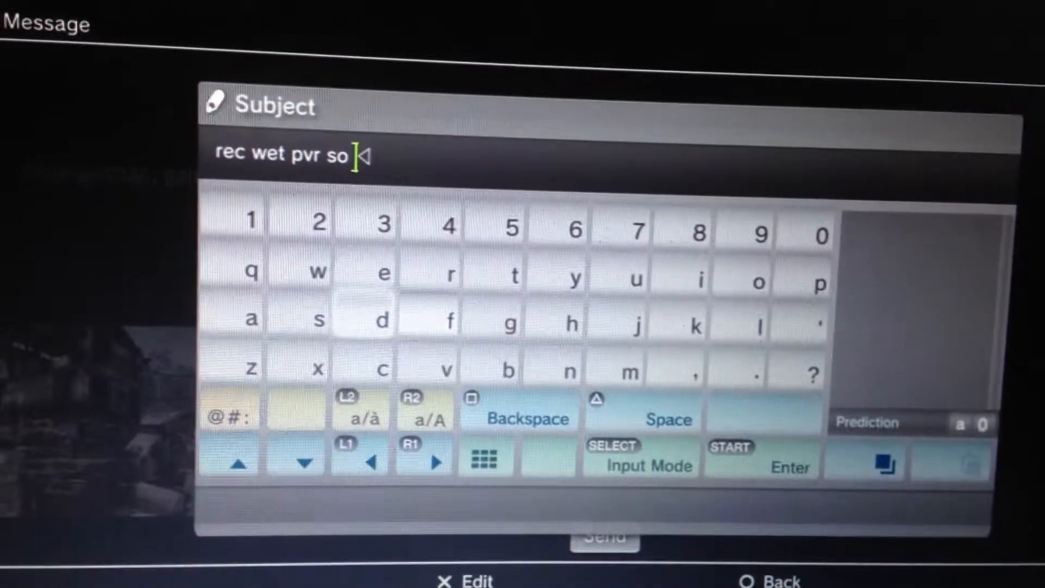
Confirm the subject "rec wet pvr so" to return to the Message form
key(enter)
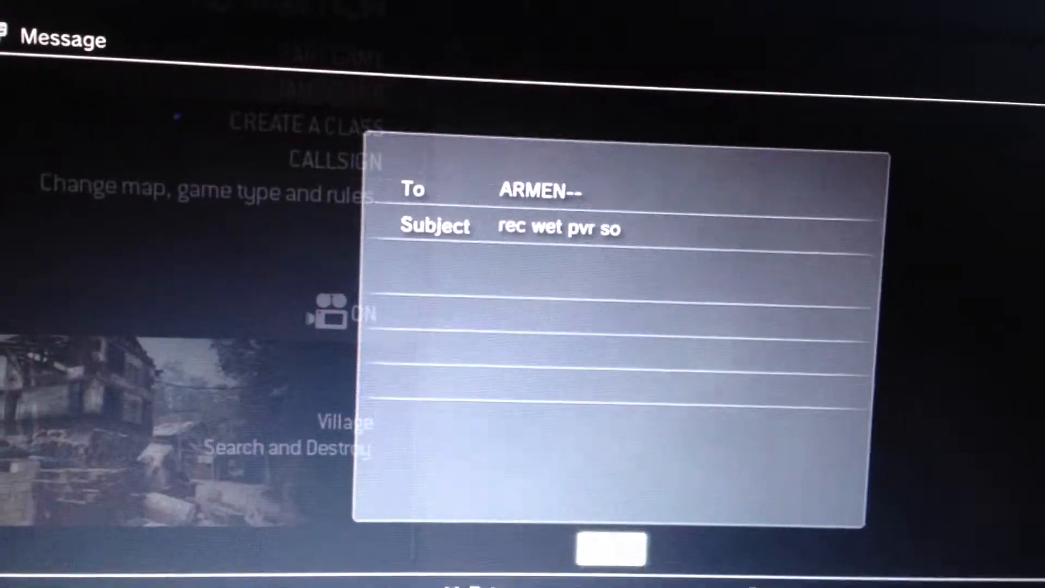